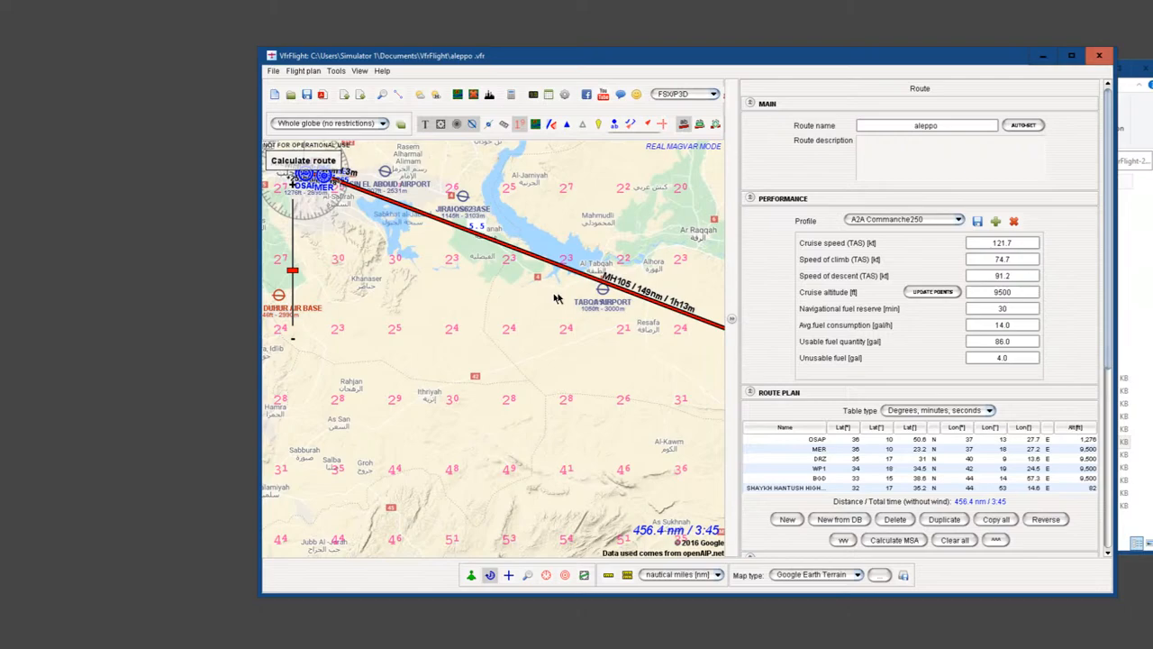
Insert waypoint OS59 between MER and DRZ, bringing the route to 456.4 nm / 3:57.
left_click(611, 284)
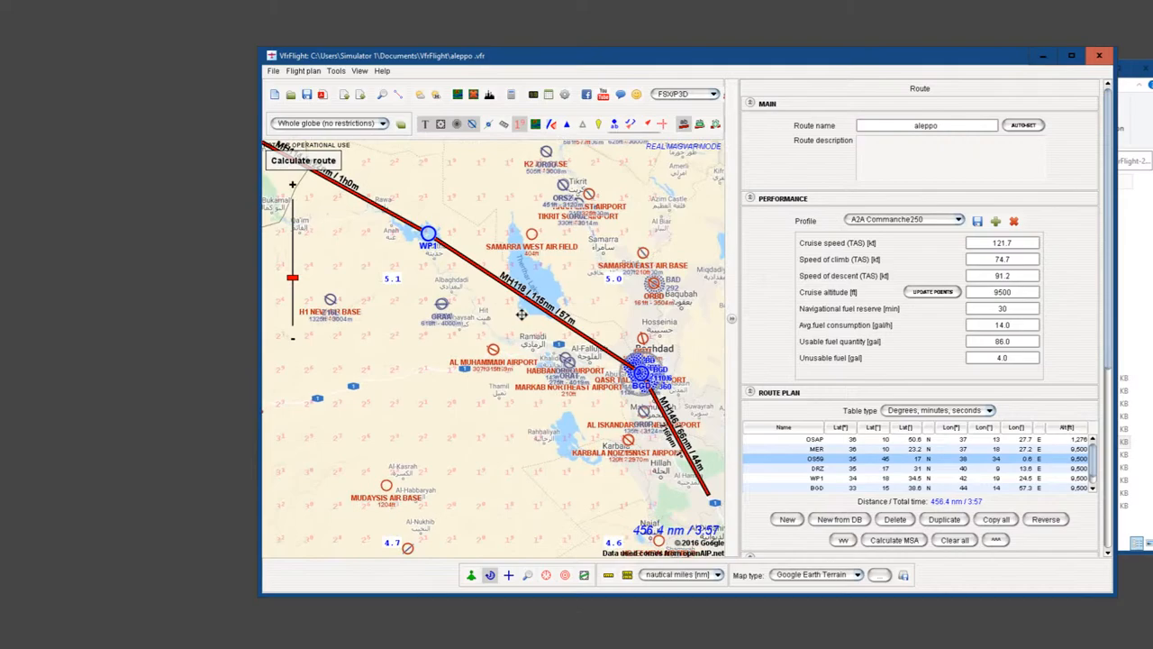
Zoom the map out to show the full Aleppo to Shaykh Hantush route.
scroll("down", 3)
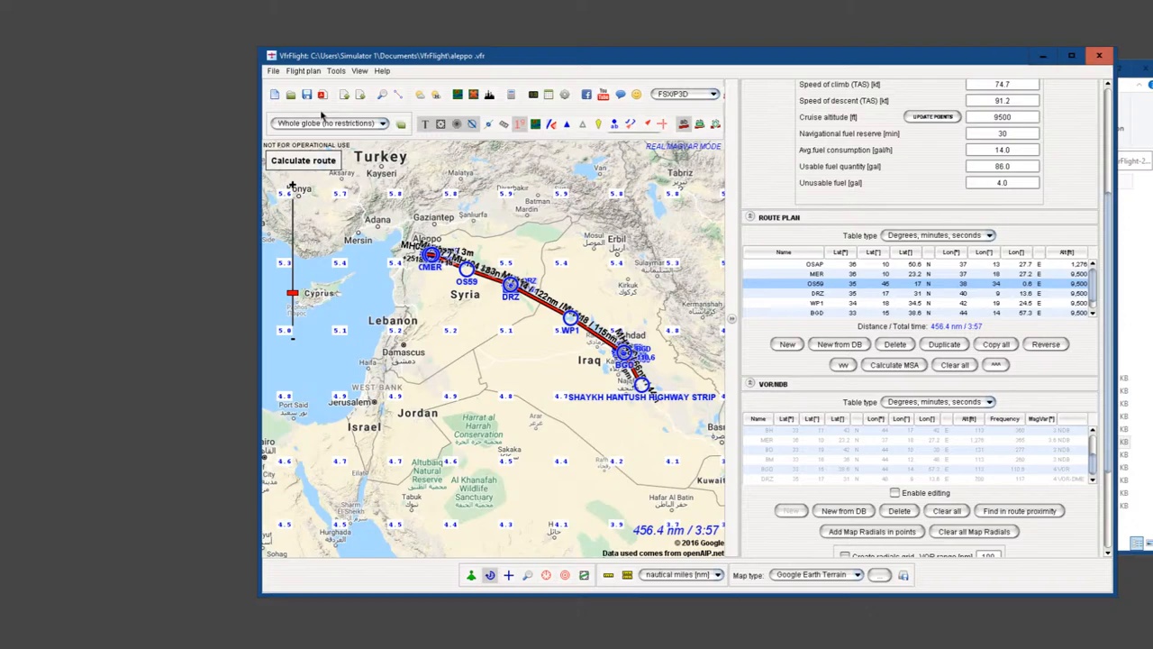
Zoom the map in on waypoint WP1 west of Samarra.
scroll("up", 3)
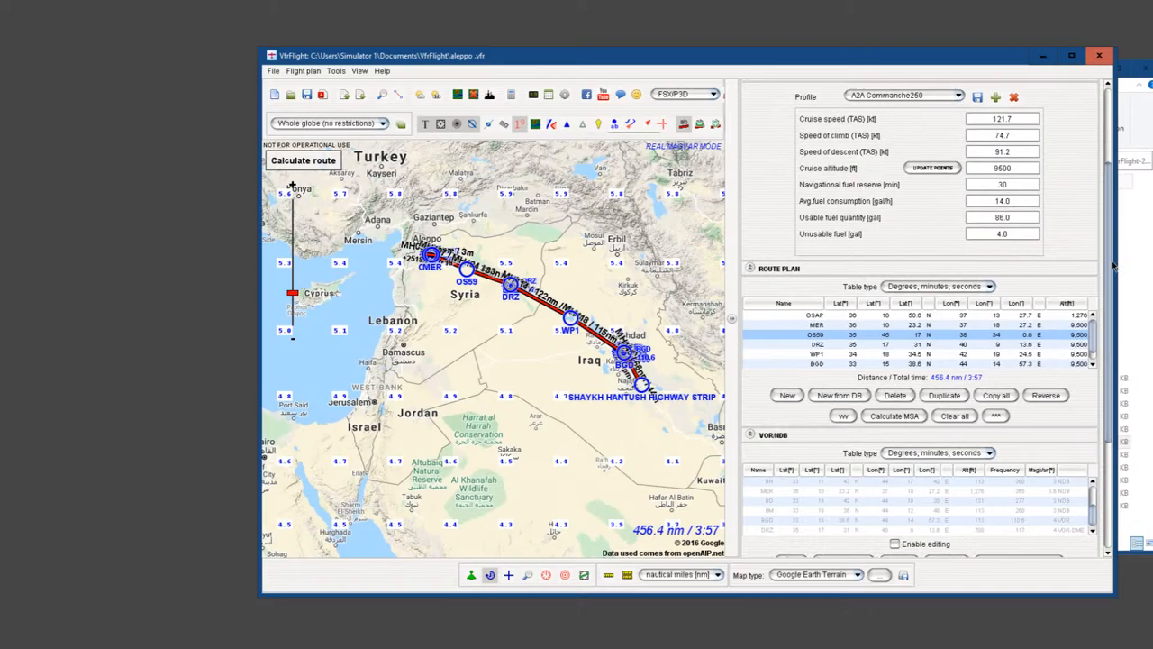
scroll("up", 3)
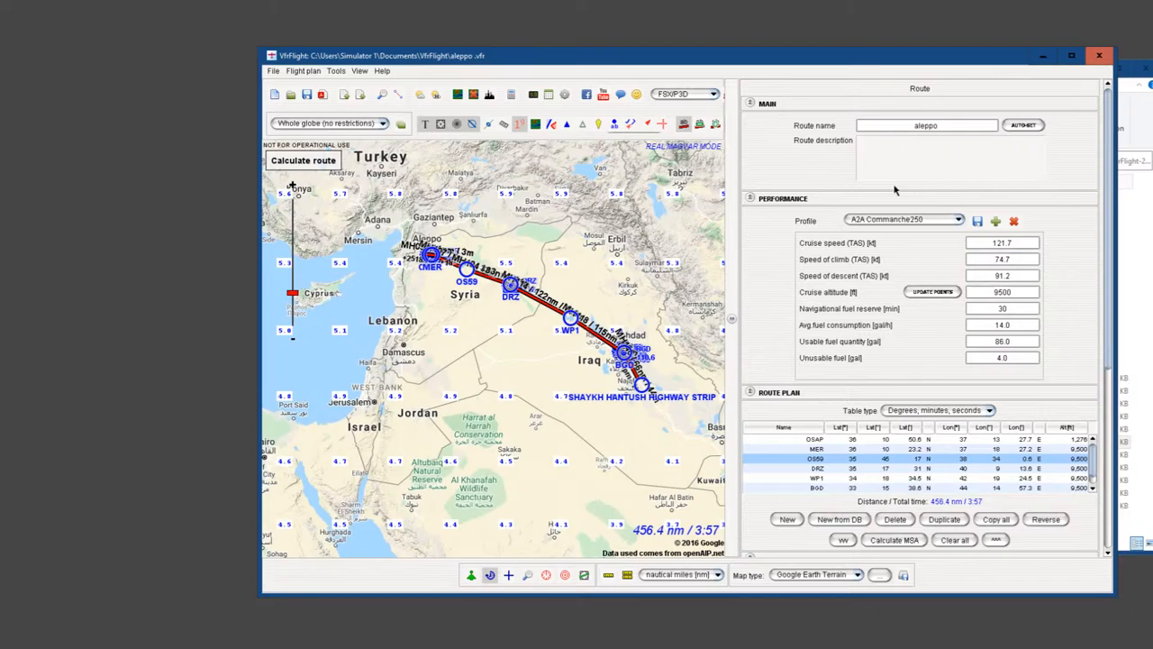
mouse_move(905, 231)
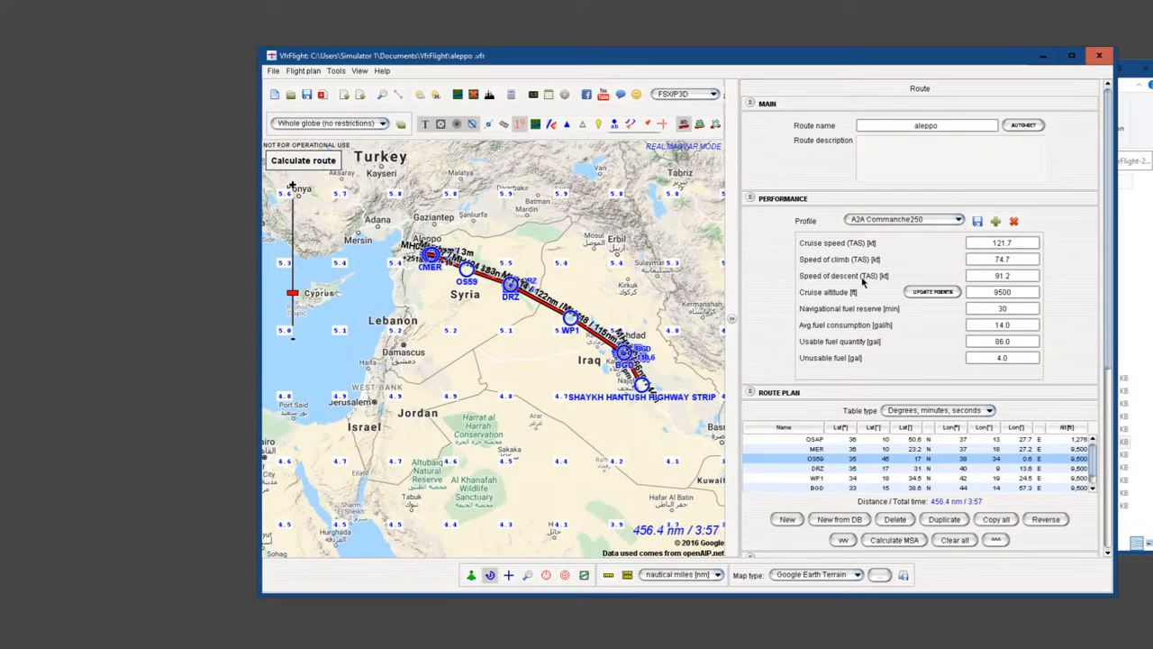
mouse_move(665, 389)
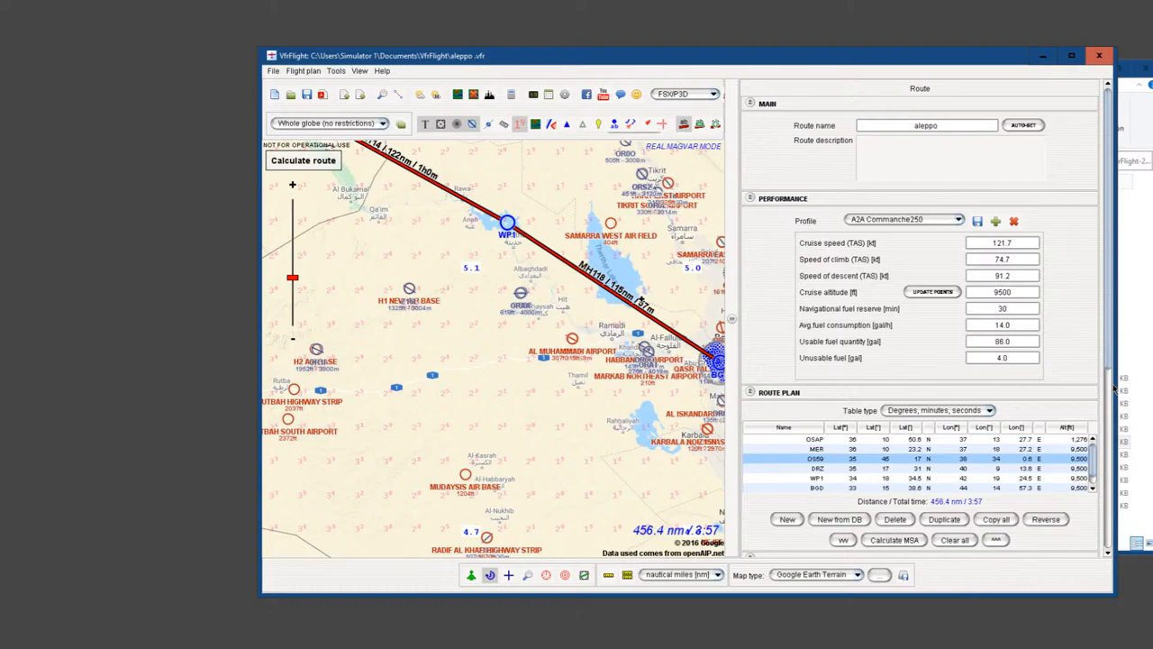
scroll("down", 3)
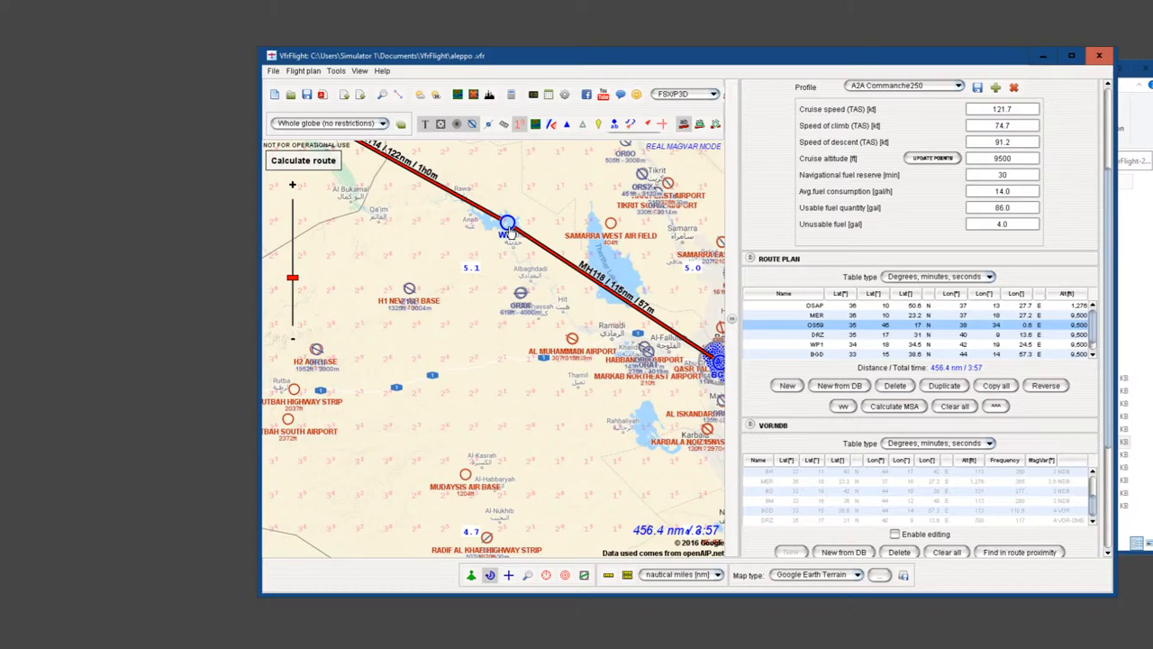
Rename waypoint WP1 to 'Lake', keeping its 9500 ft altitude.
right_click(509, 225)
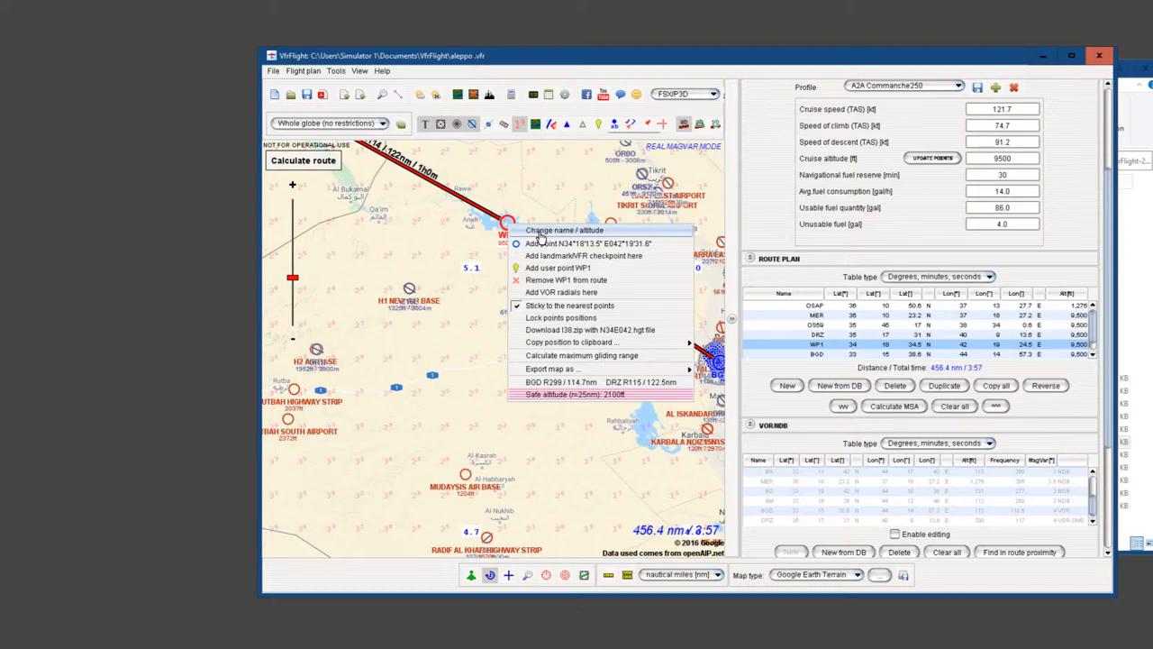
left_click(563, 229)
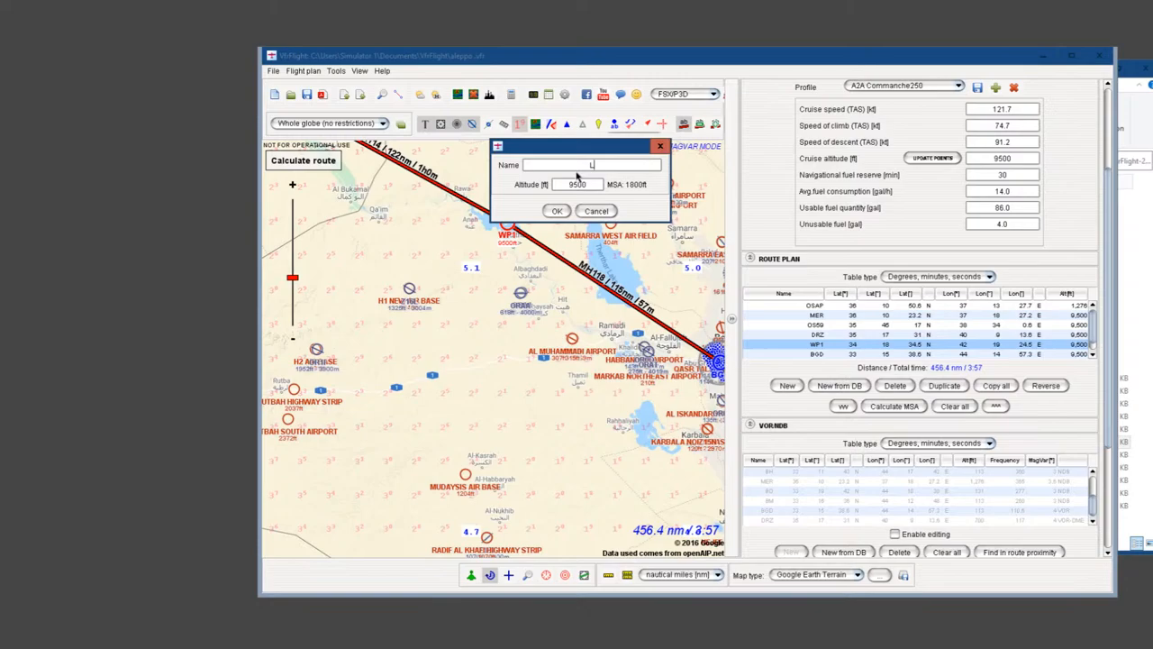
type("ake")
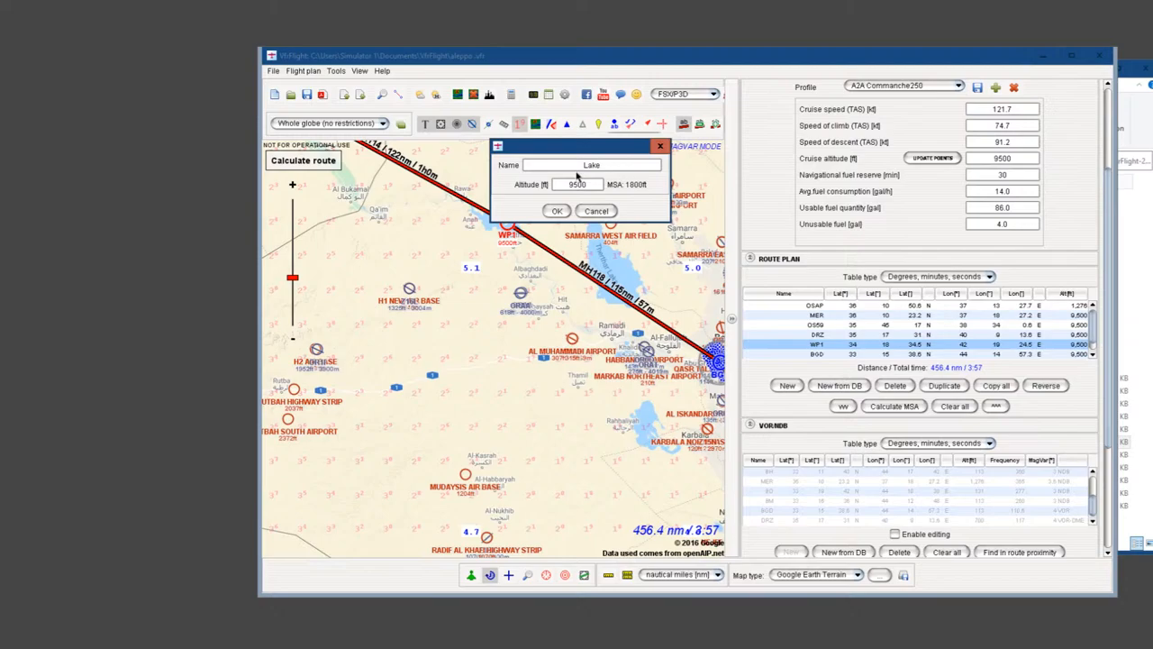
left_click(556, 210)
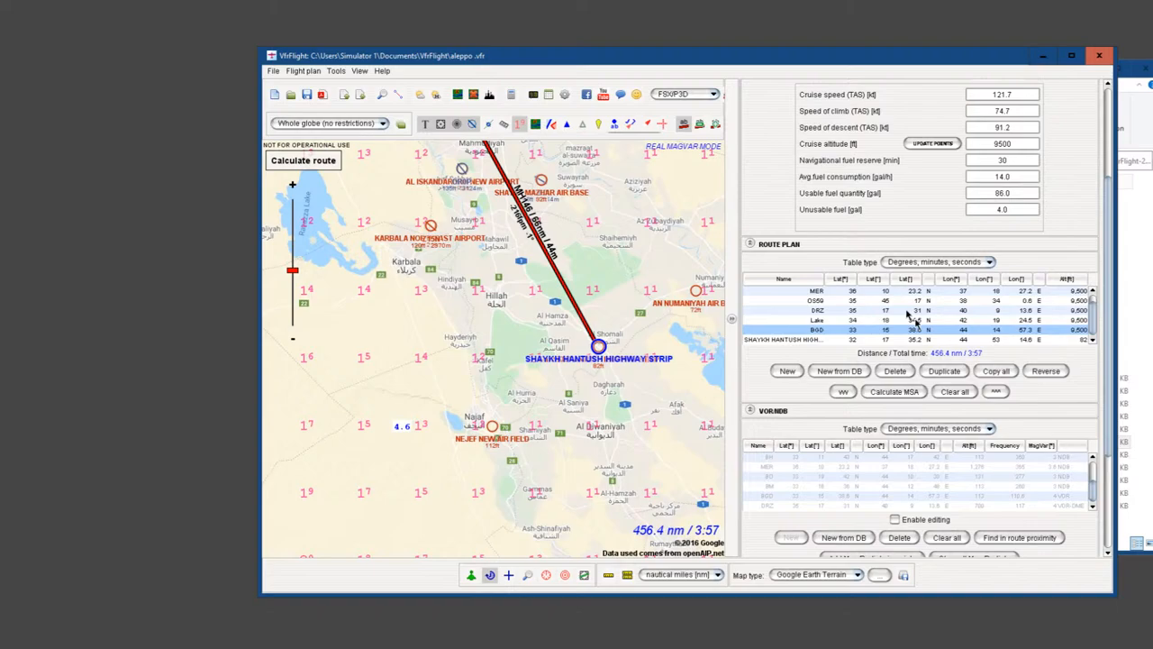
Collapse the route plan and delete the BM beacon from the VOR/NDB list.
left_click(778, 243)
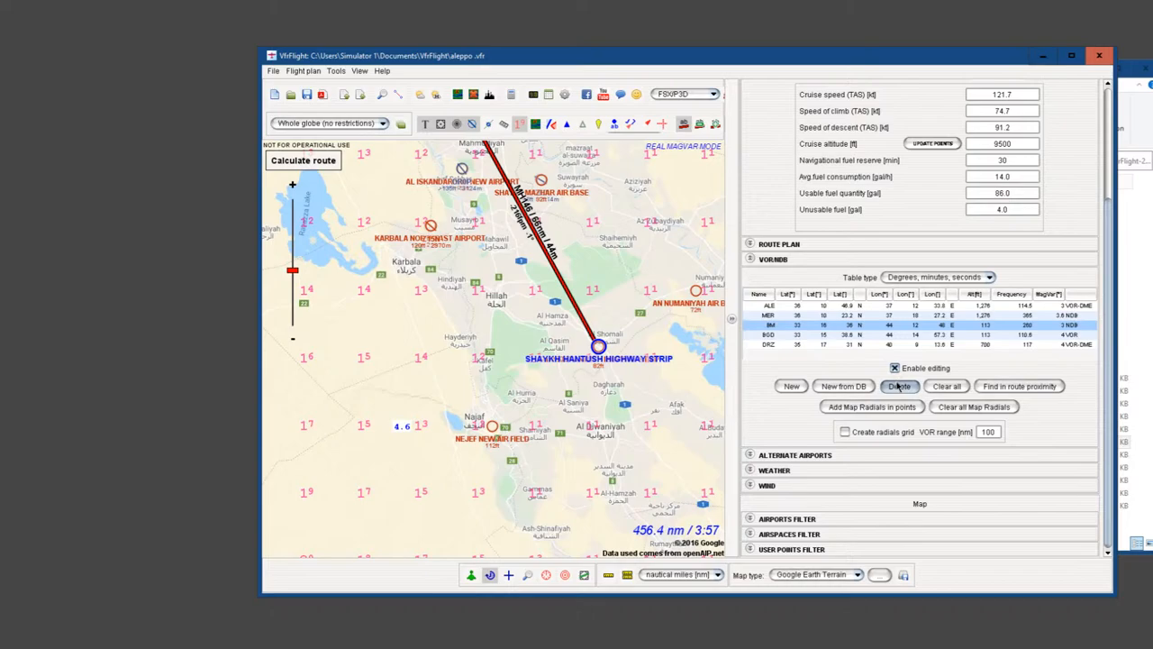
left_click(898, 386)
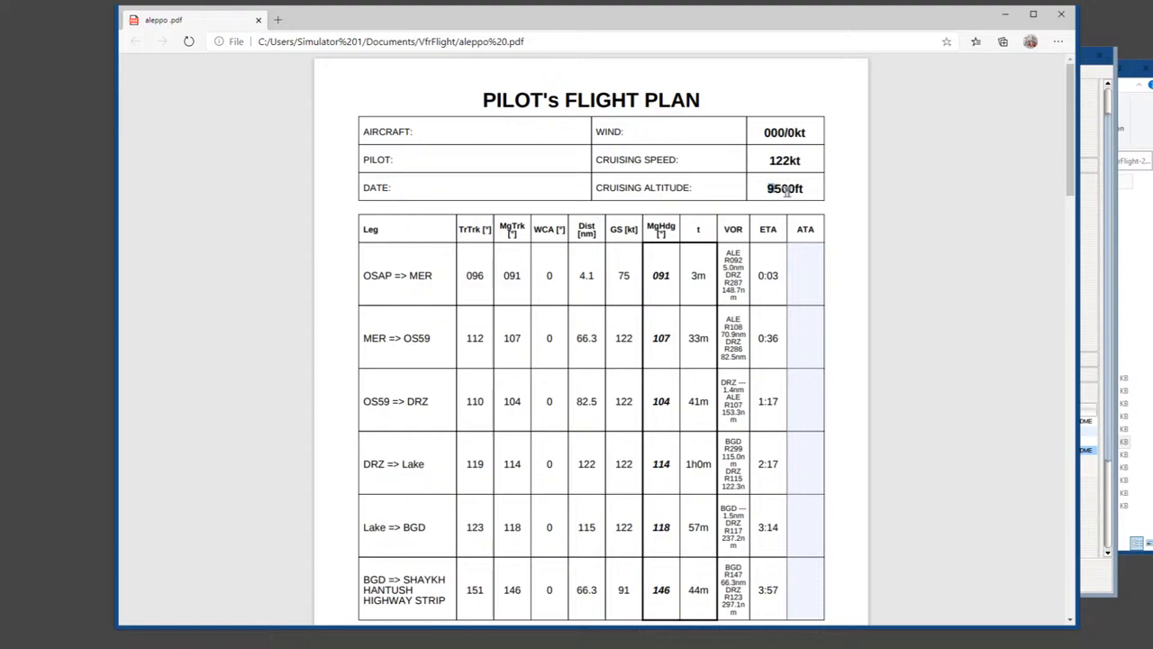
Scroll through the aleppo flight plan PDF and return to the top.
scroll("down", 3)
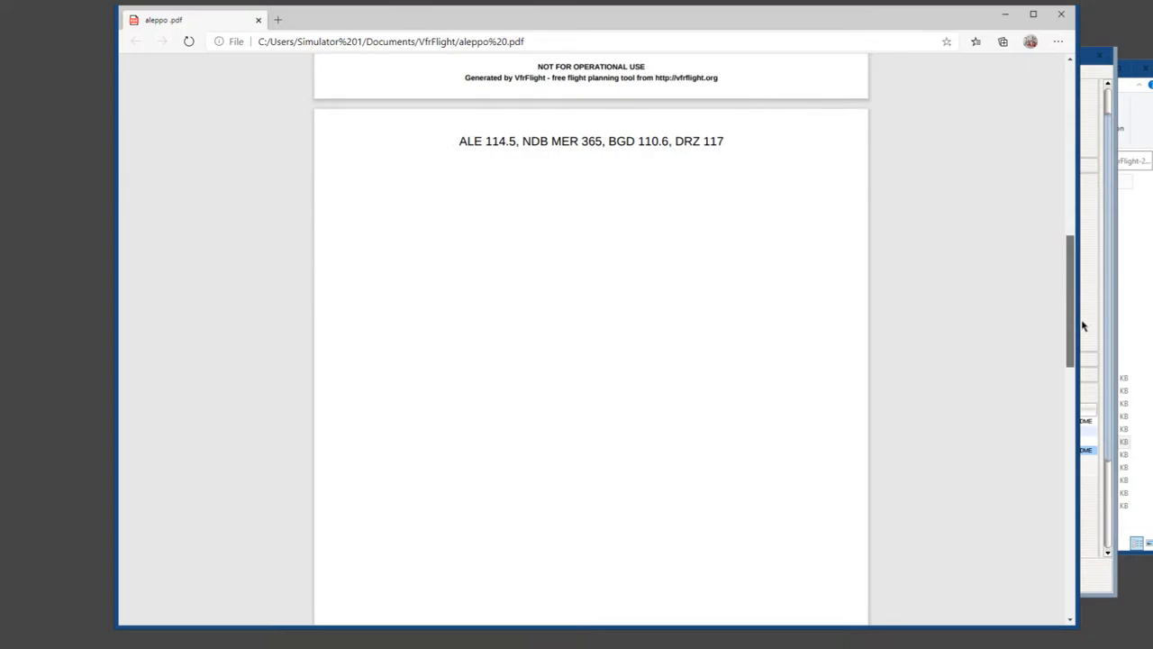
scroll("up", 3)
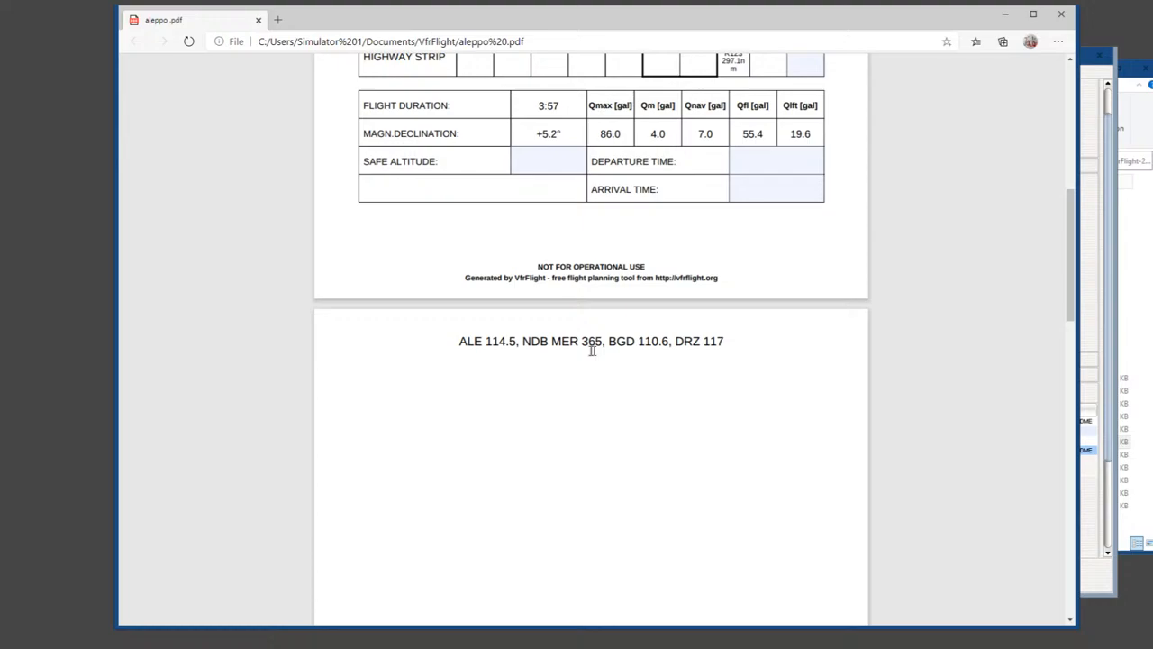
scroll("up", 3)
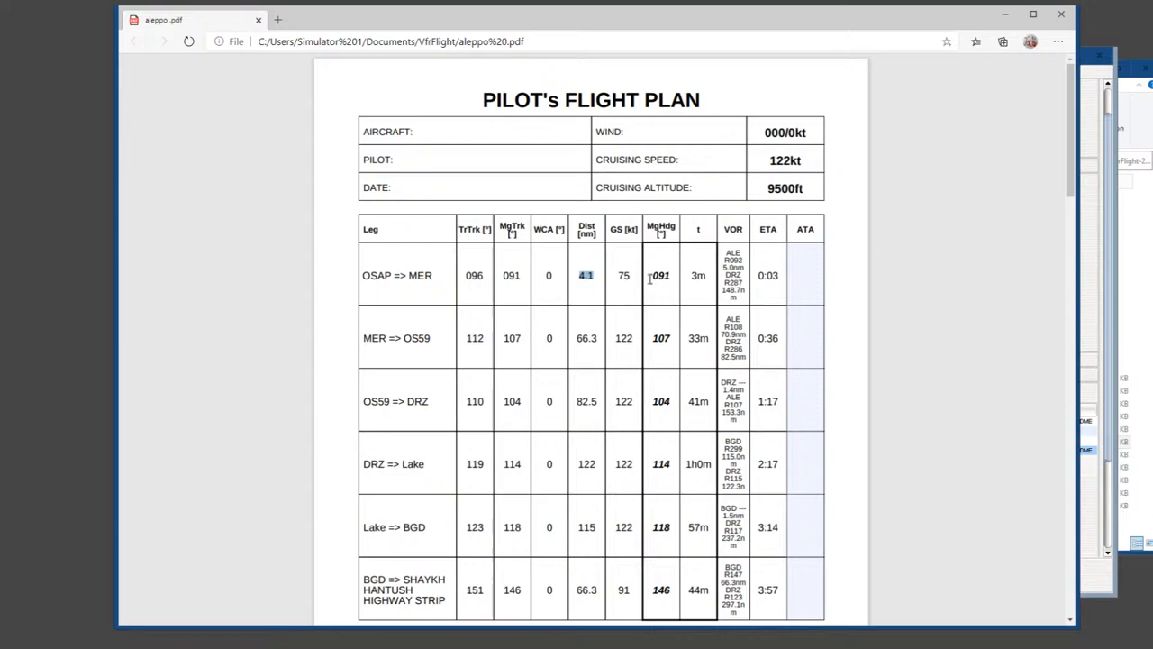
left_click(622, 275)
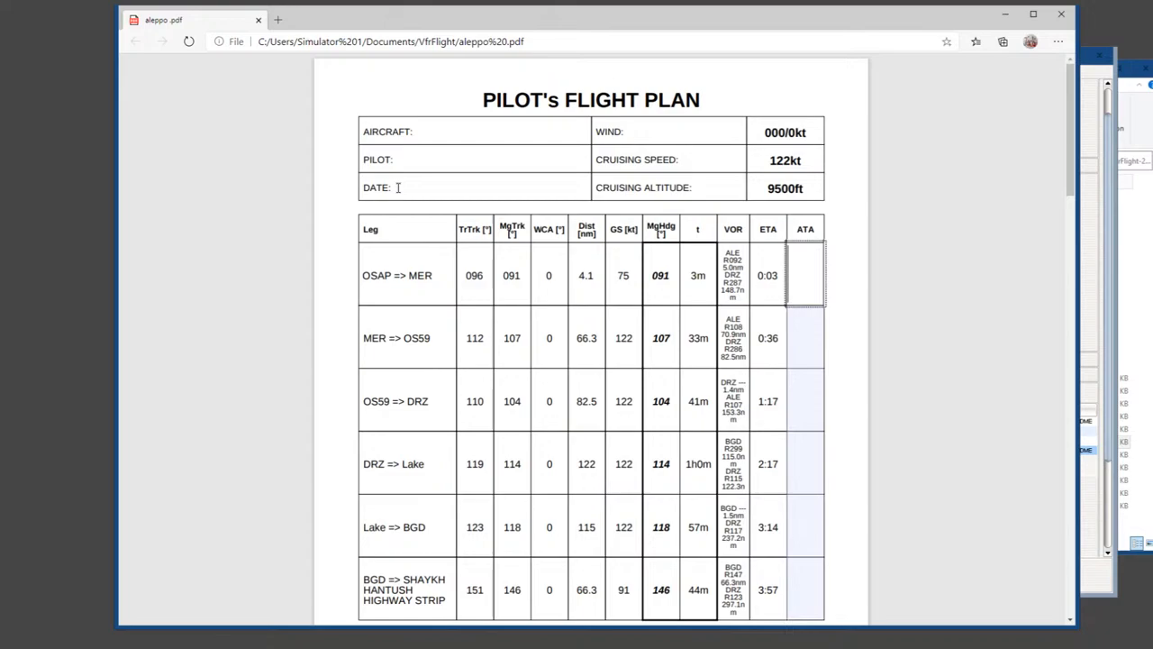
double_click(393, 463)
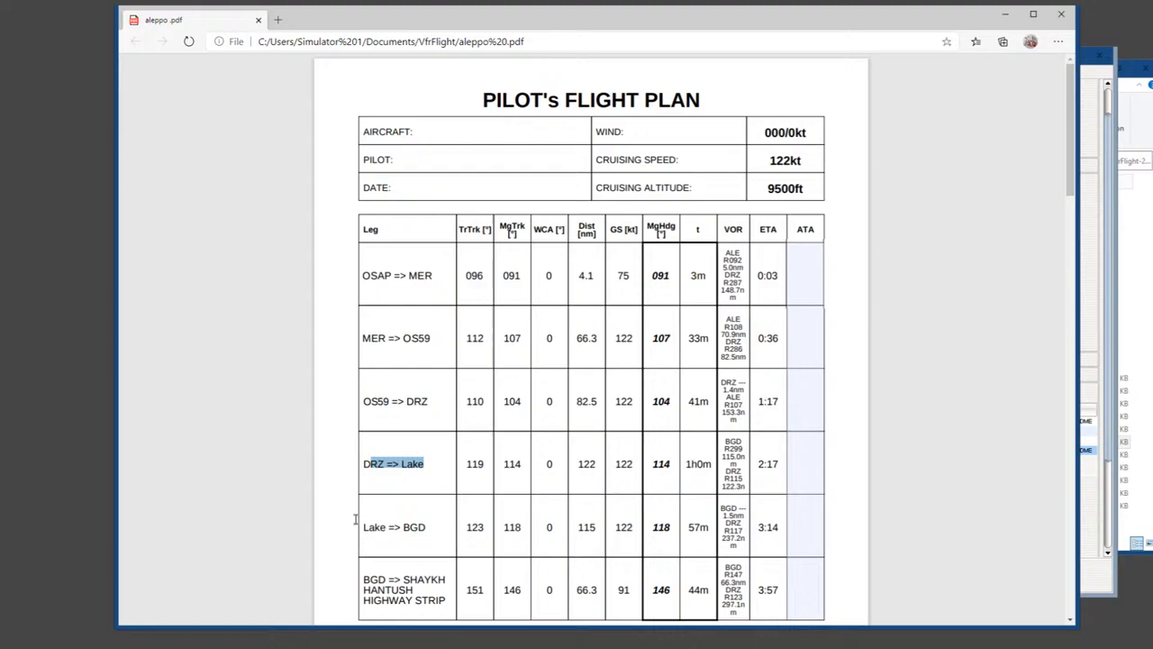
scroll("down", 3)
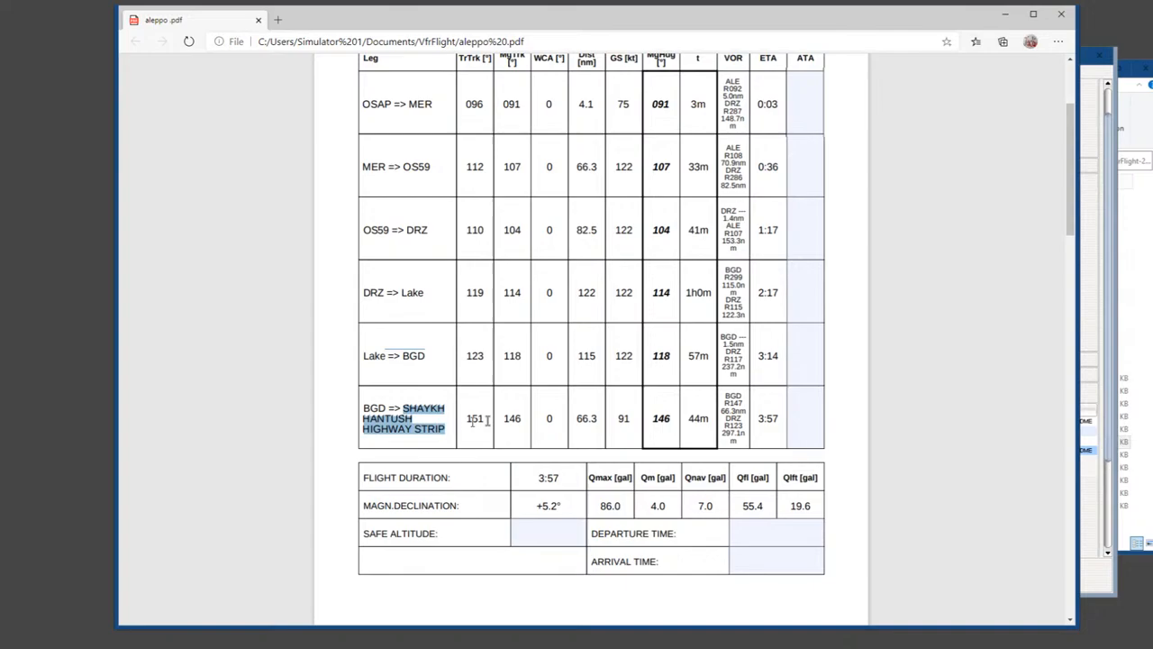
scroll("up", 3)
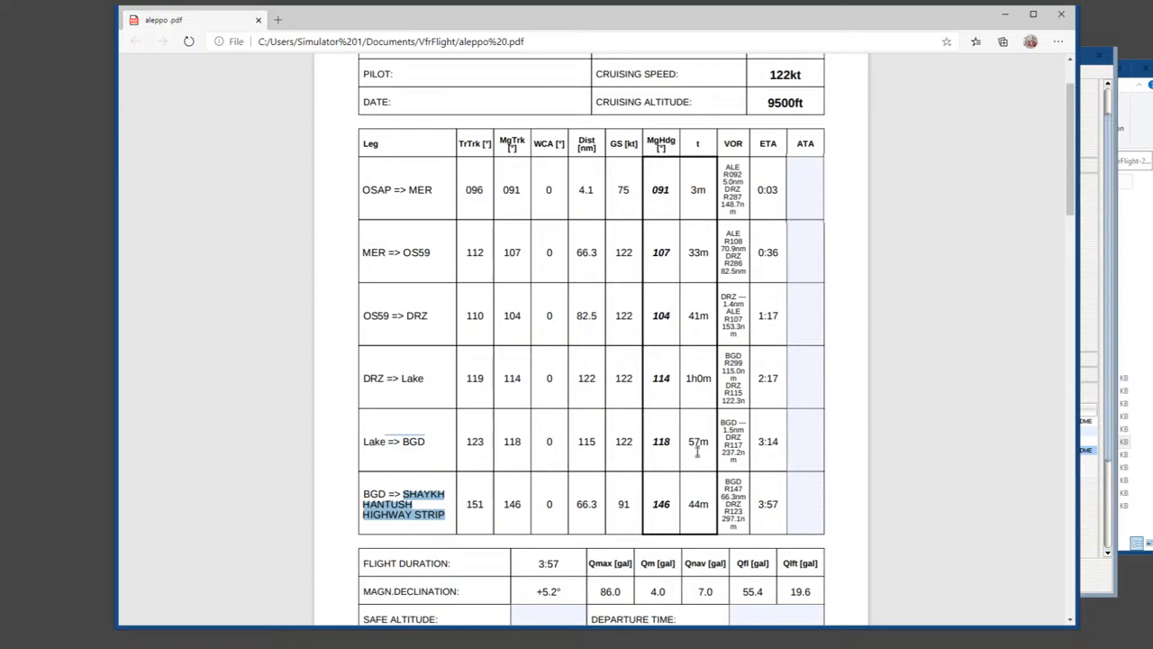
scroll("down", 3)
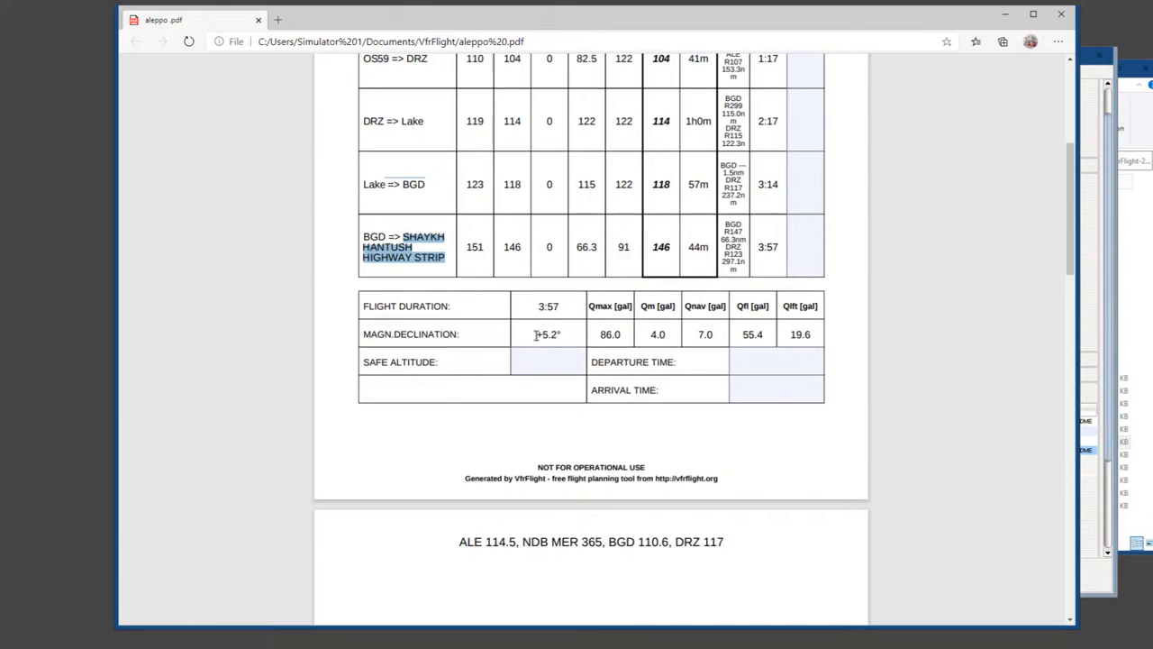
double_click(547, 334)
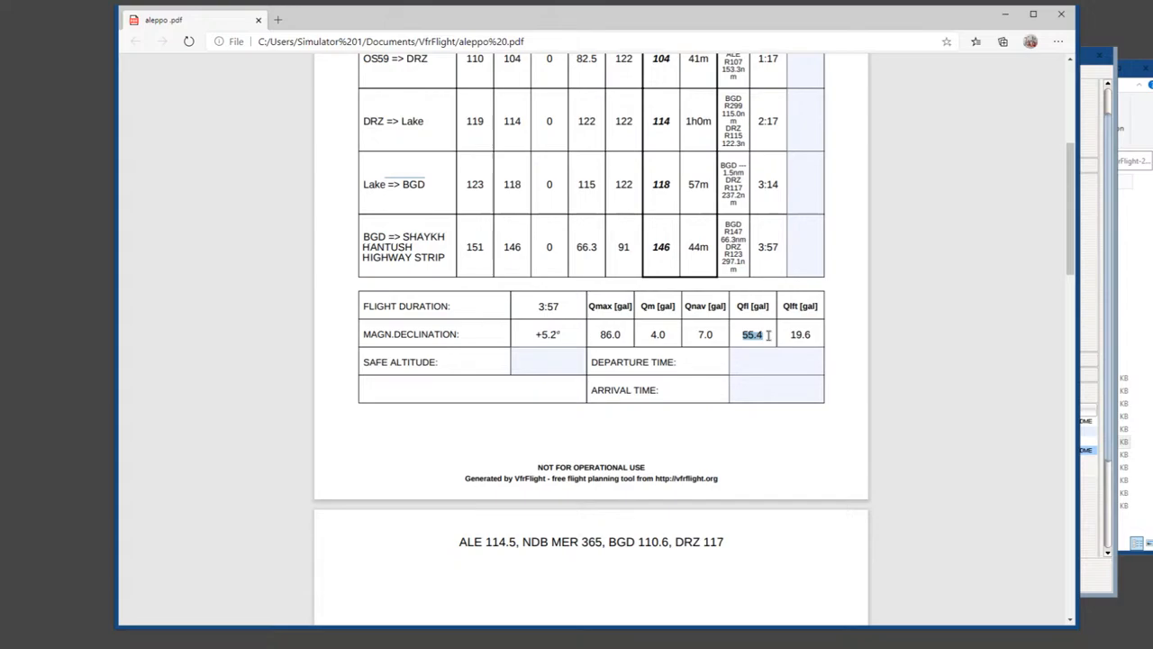
mouse_move(435, 361)
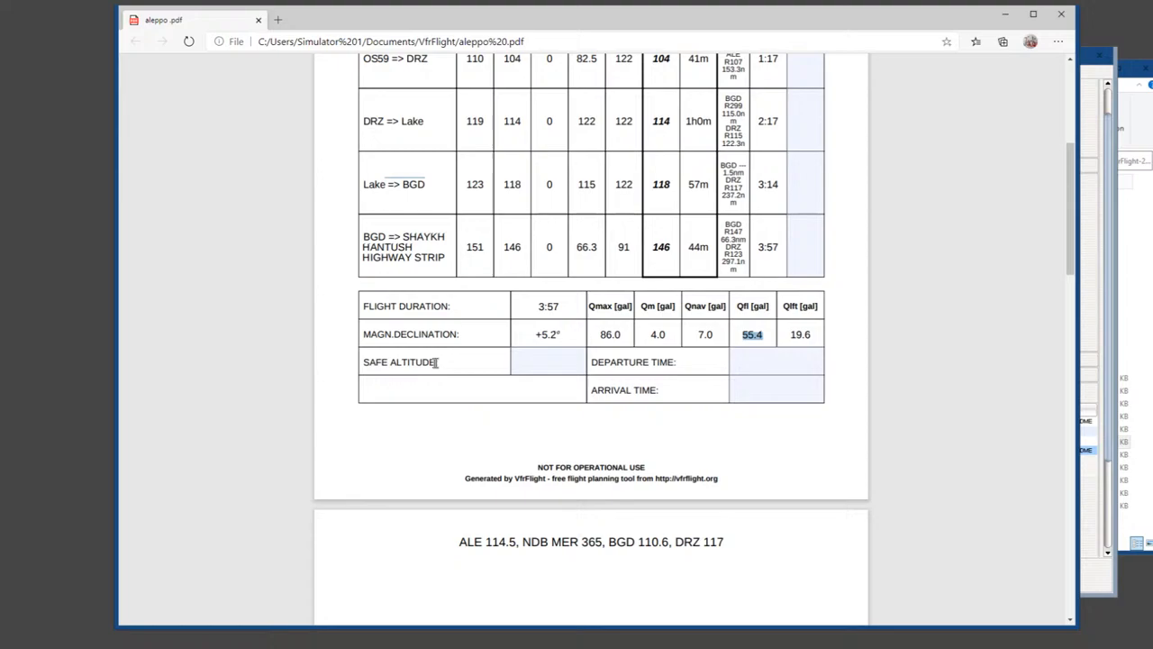
left_click(547, 361)
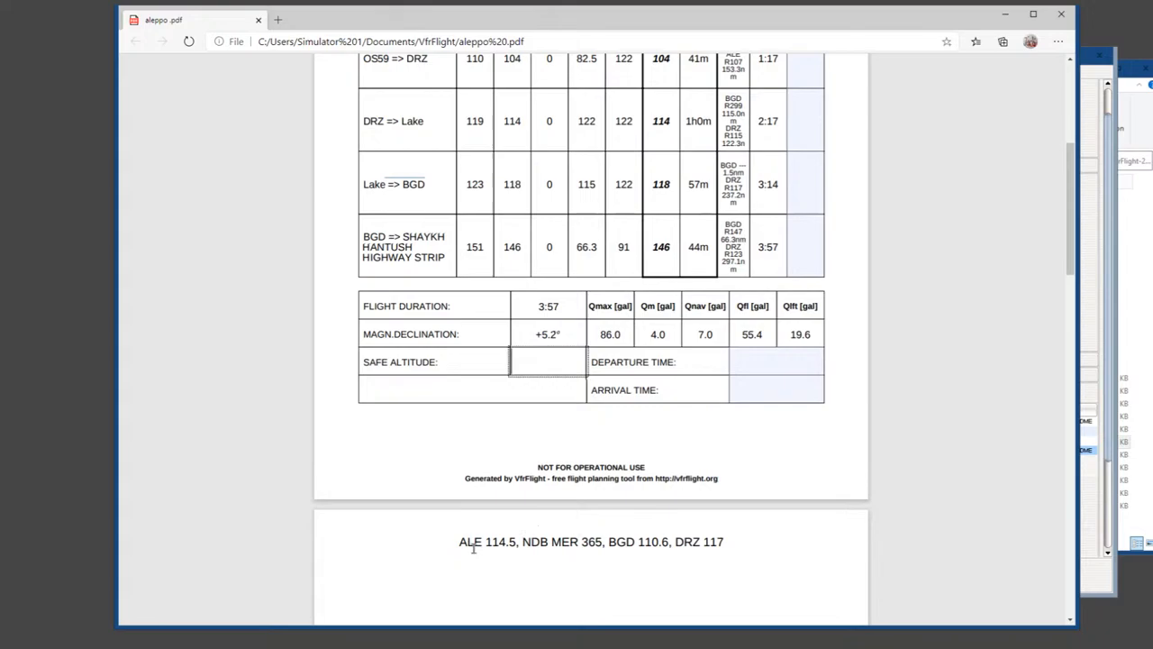
scroll("up", 3)
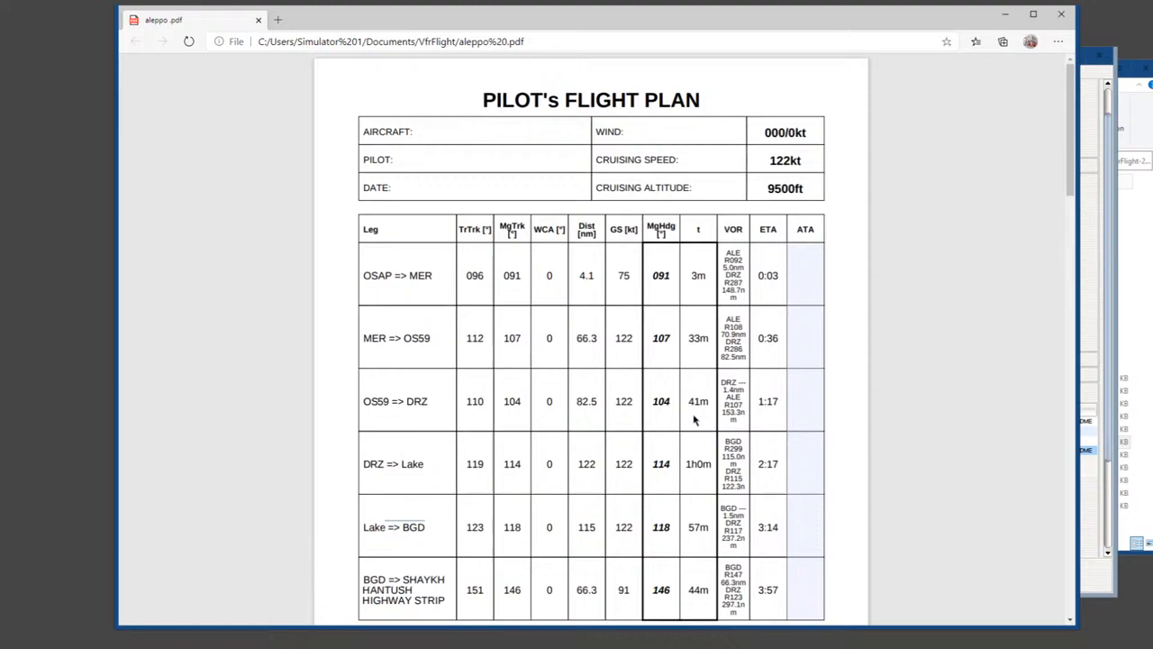
scroll("down", 3)
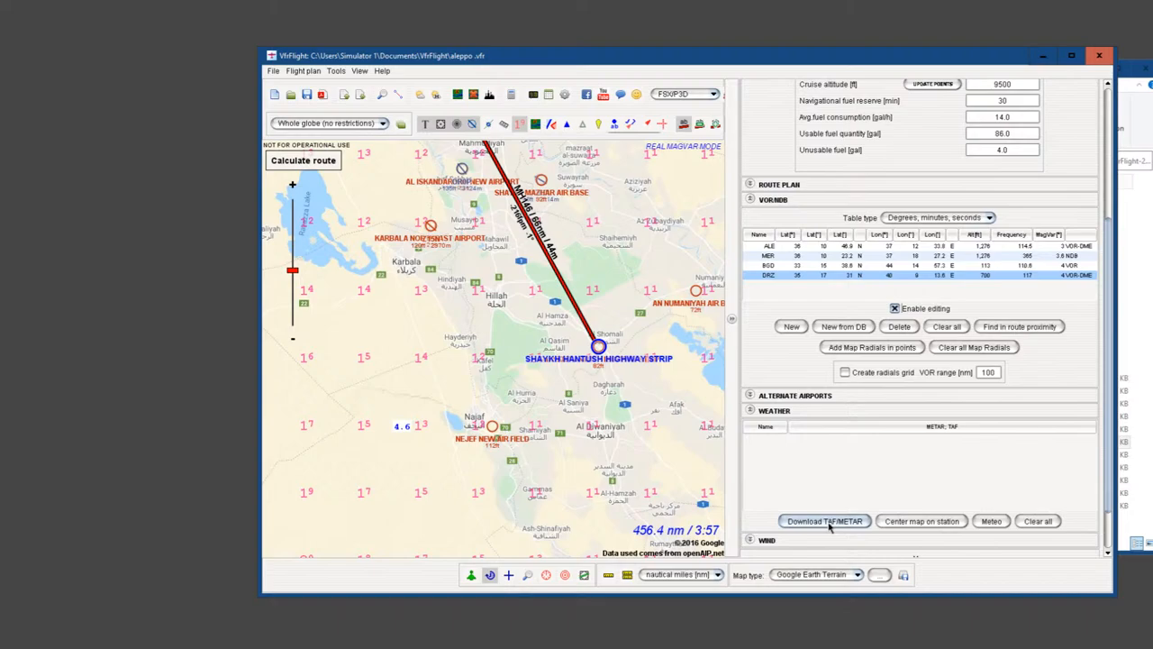
Open the Weather reports dialog for METAR and TAF along the route.
left_click(824, 521)
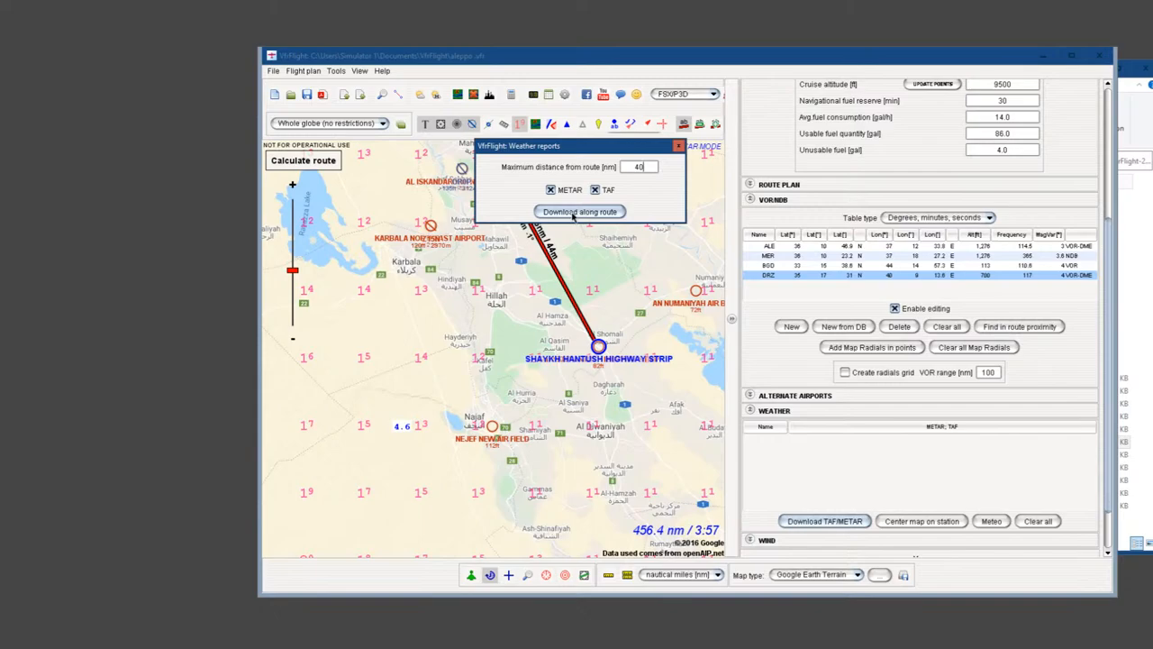